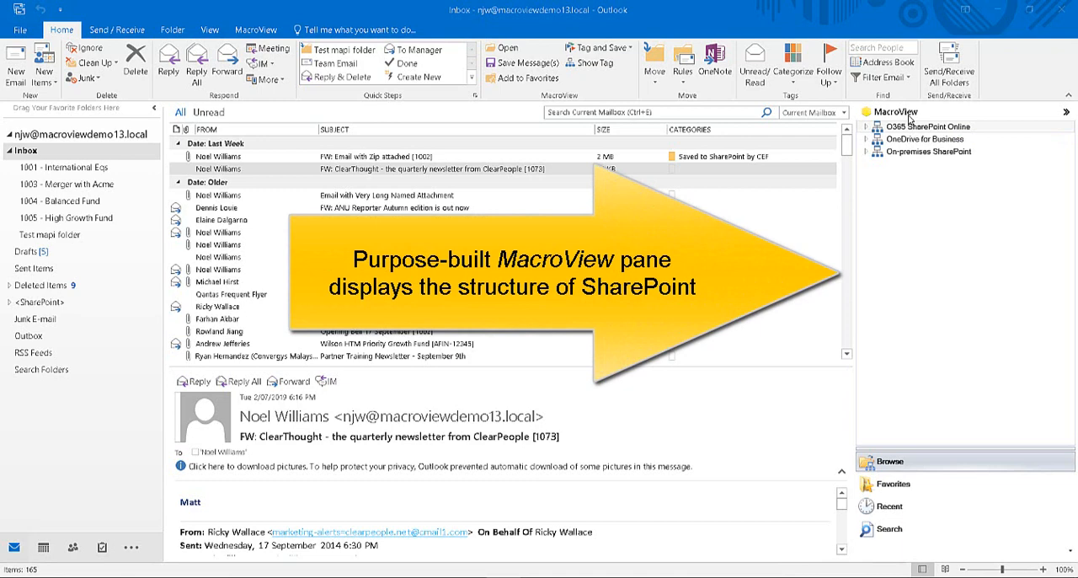
# Step: Expand O365 SharePoint Online and on-premises SharePoint sites, then list a Cases and Matters folder's files
pyautogui.click(869, 126)
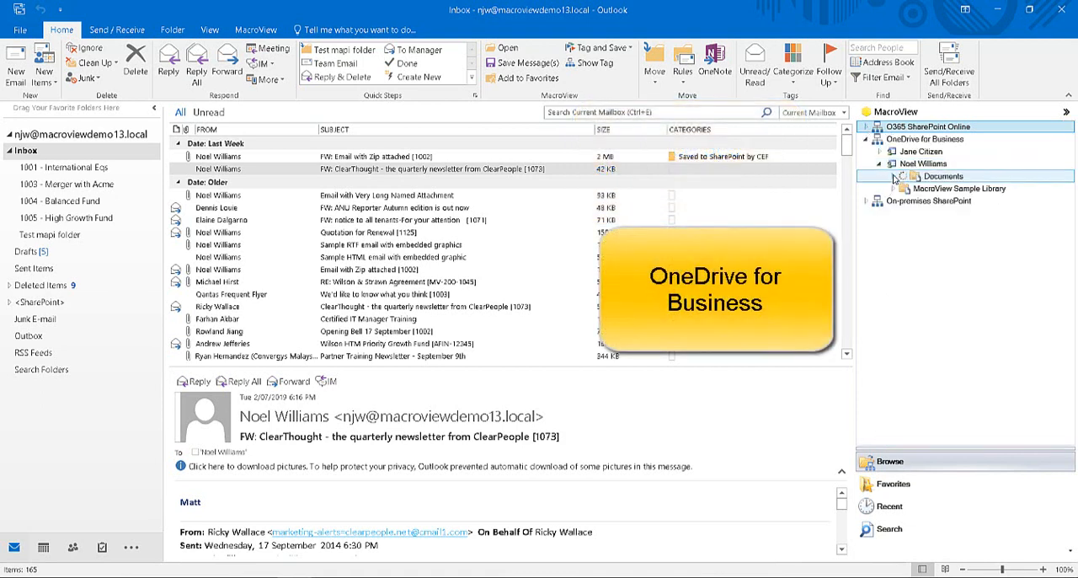
pyautogui.click(896, 176)
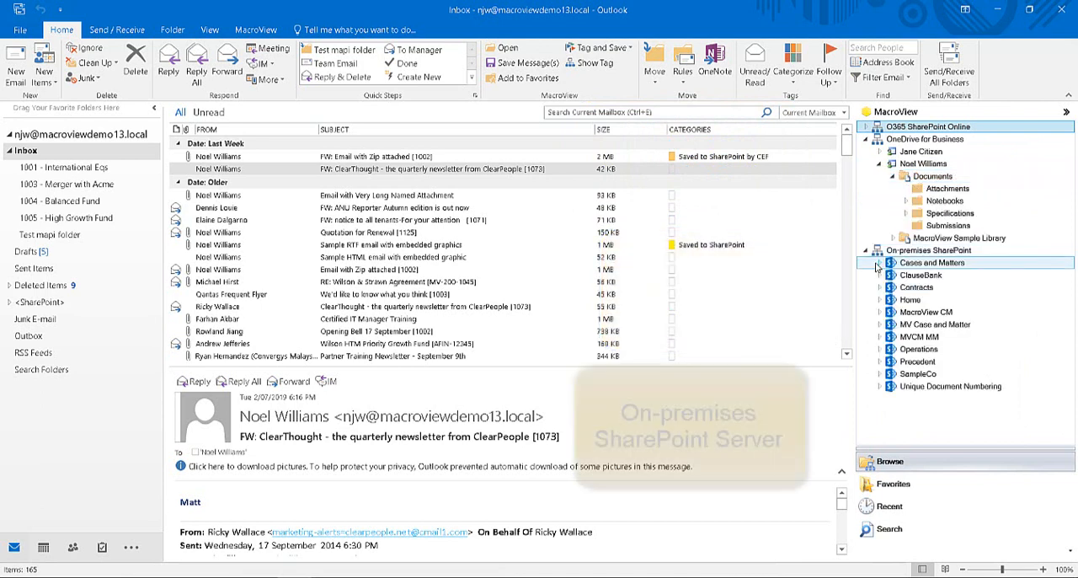
pyautogui.click(880, 263)
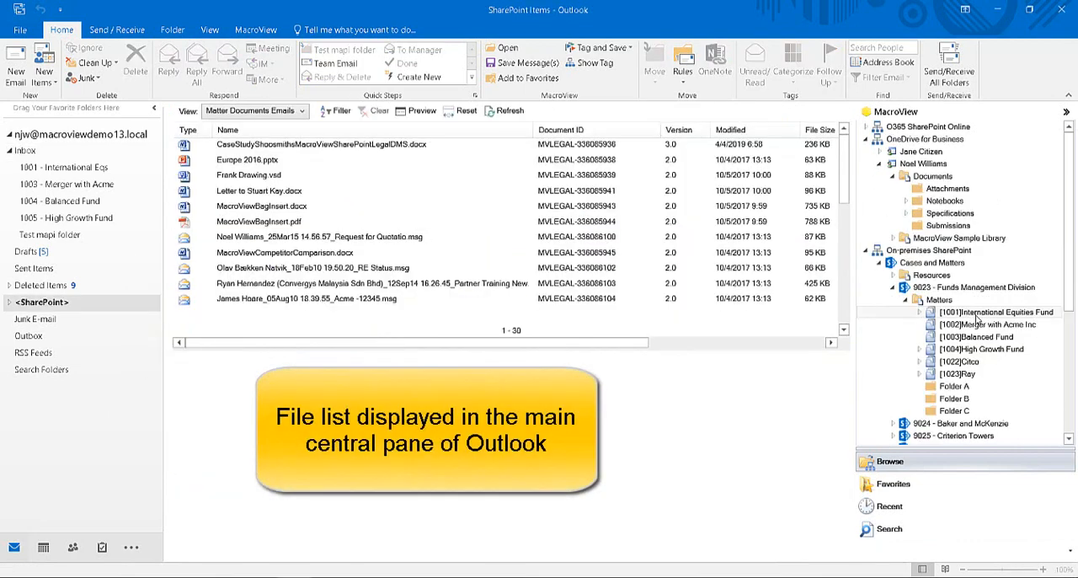
# Step: Preview the partner training email and case study document, then return to the inbox list
pyautogui.click(379, 283)
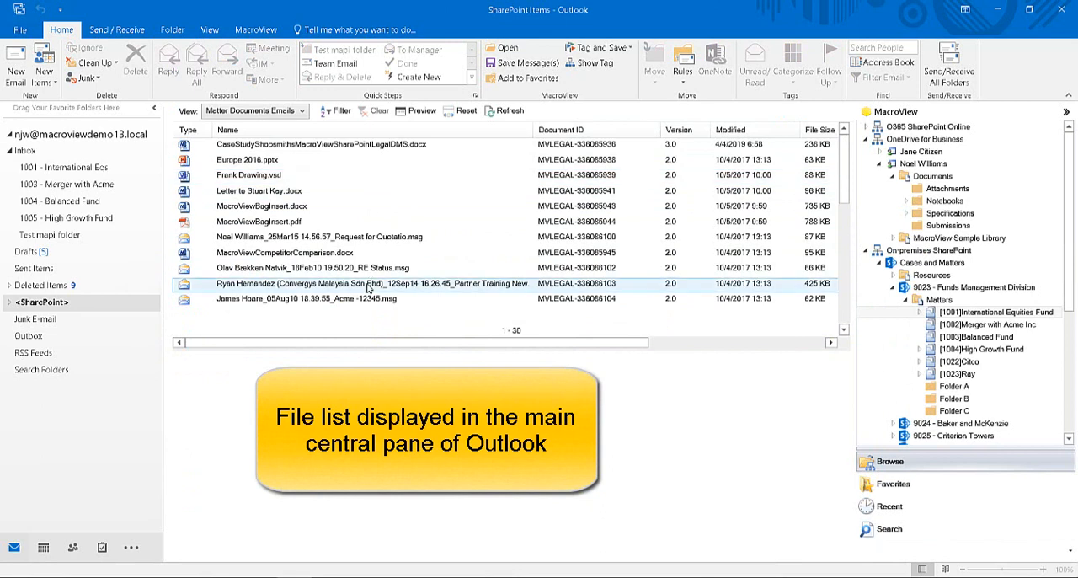
pyautogui.click(261, 205)
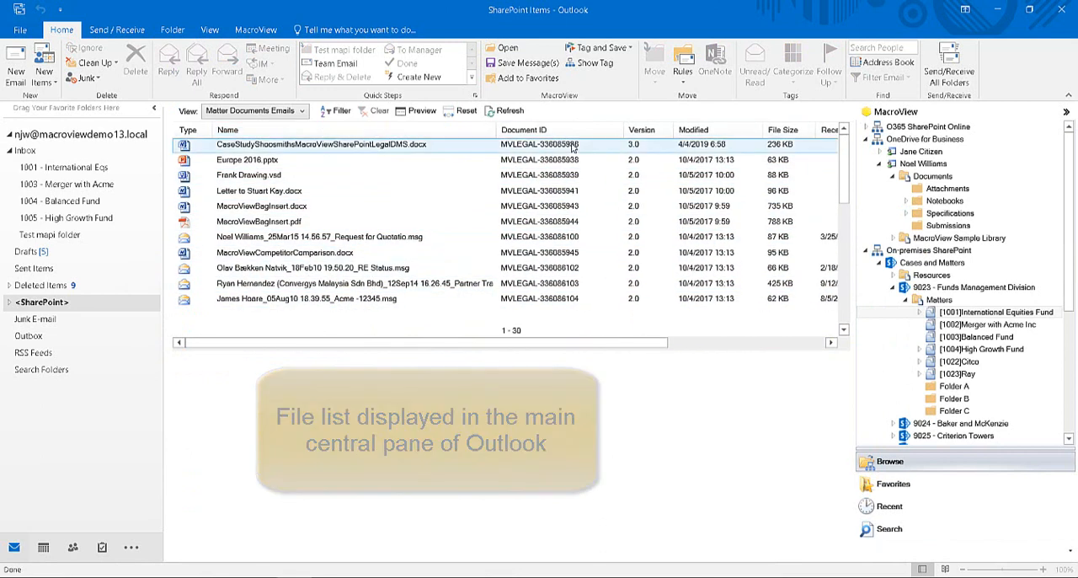
pyautogui.click(260, 190)
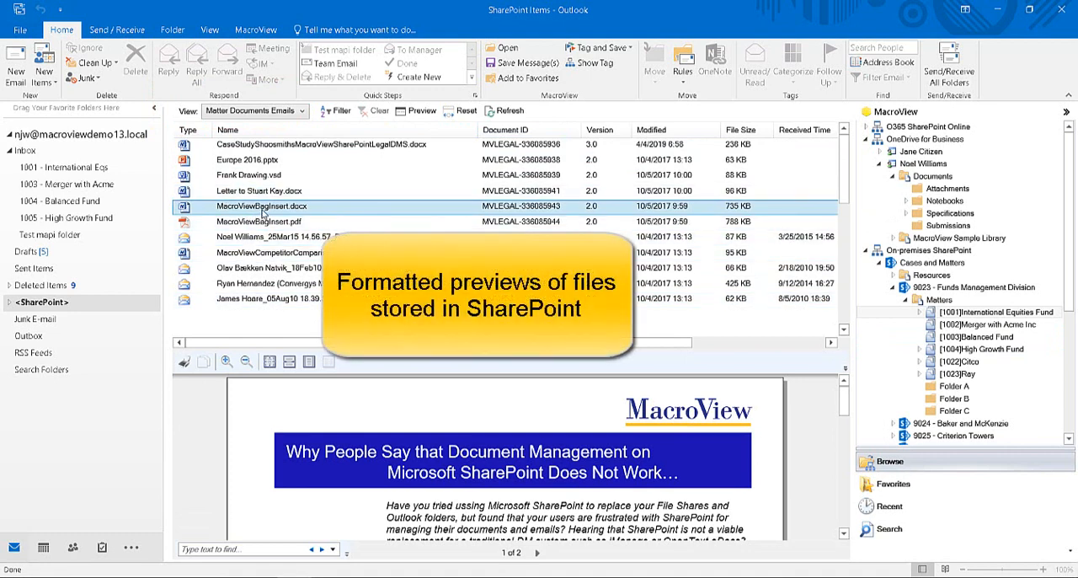
pyautogui.moveTo(890, 202)
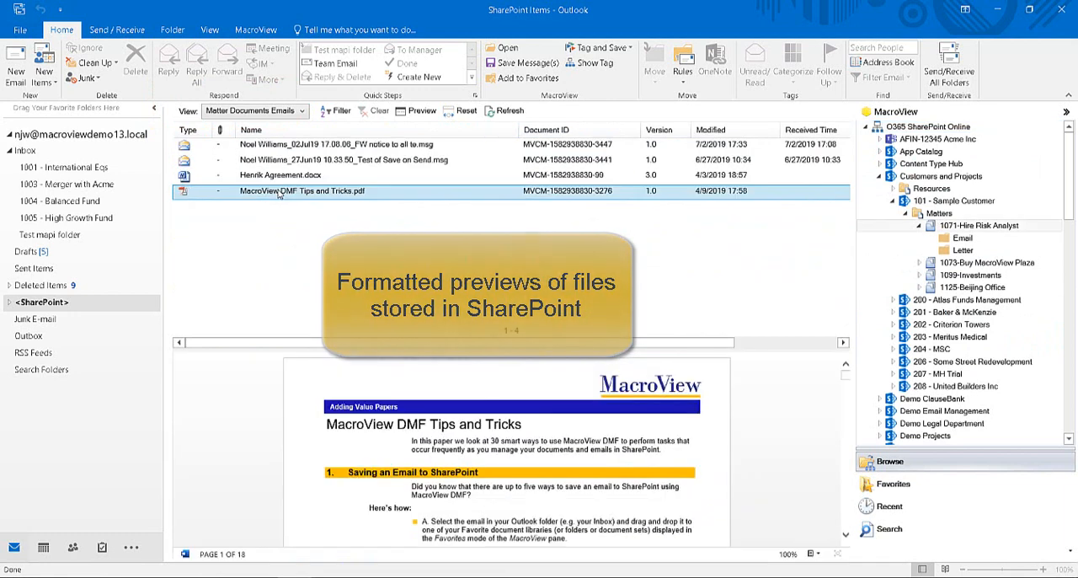
pyautogui.click(24, 149)
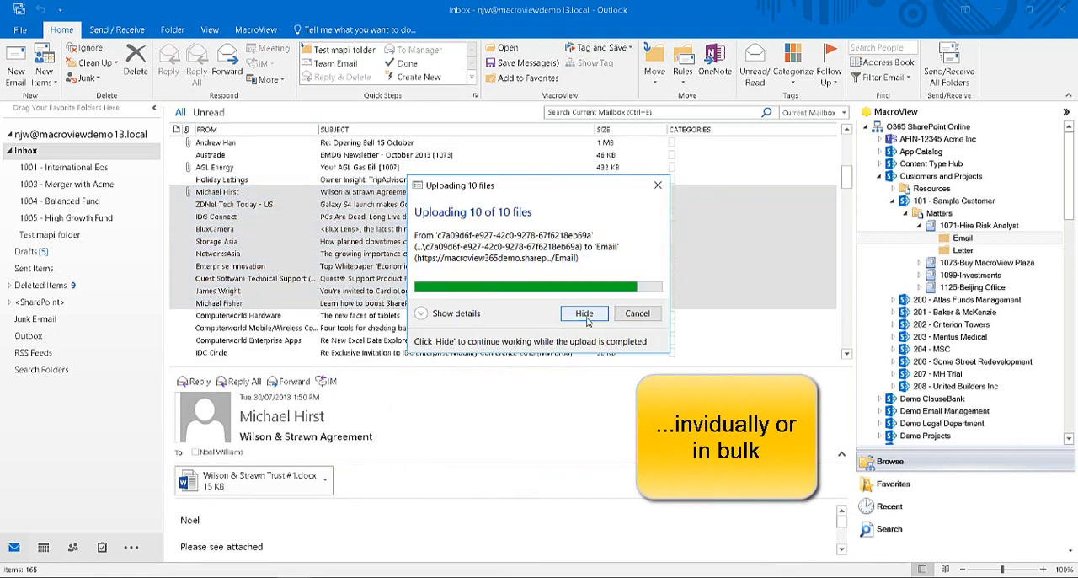
# Step: Hide the bulk email upload progress and save the attachment to the Contract folder, confirming its profile
pyautogui.click(583, 314)
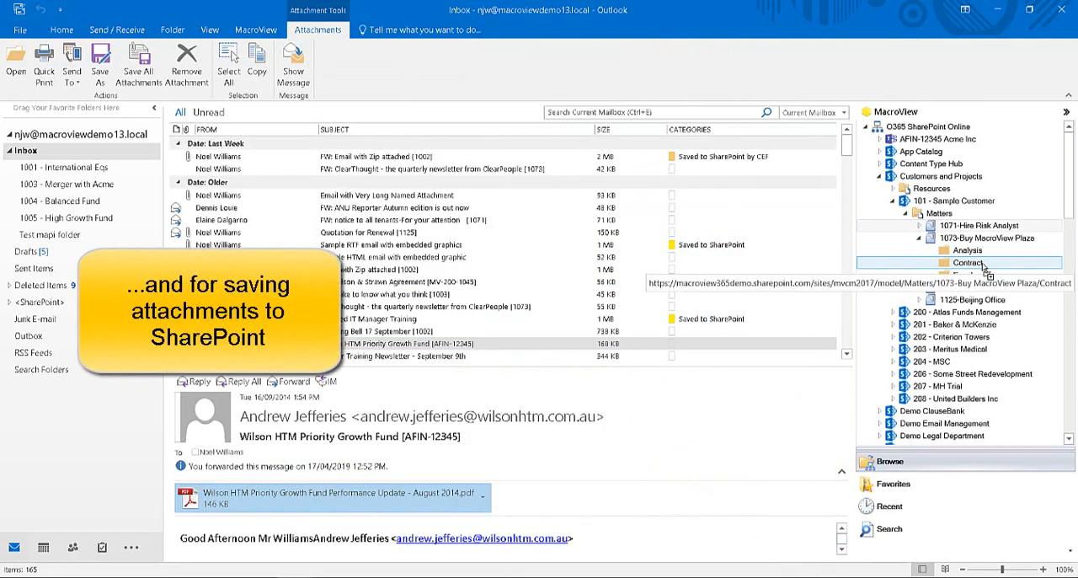
pyautogui.click(967, 263)
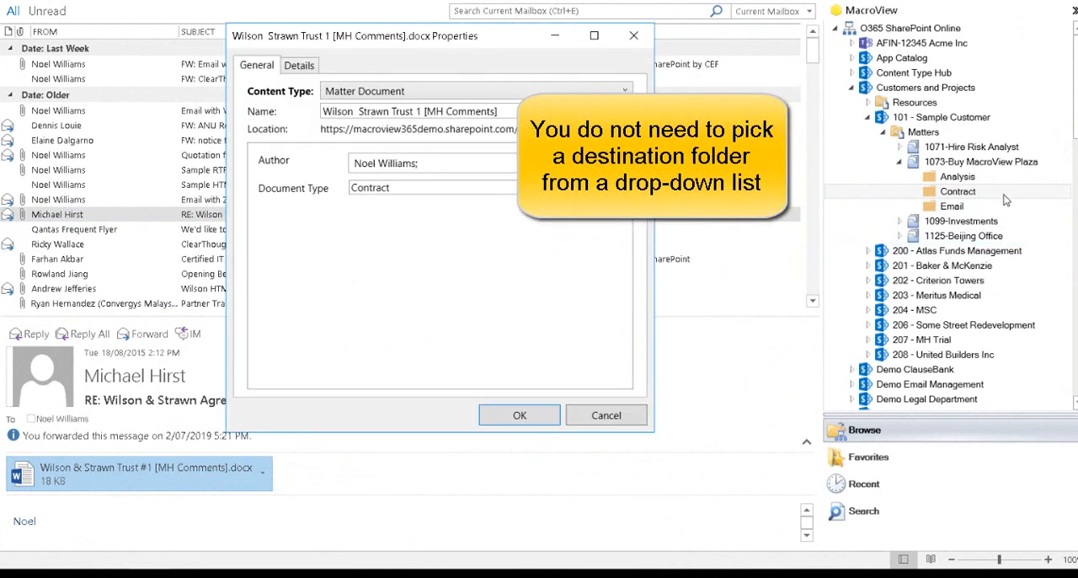
pyautogui.click(519, 415)
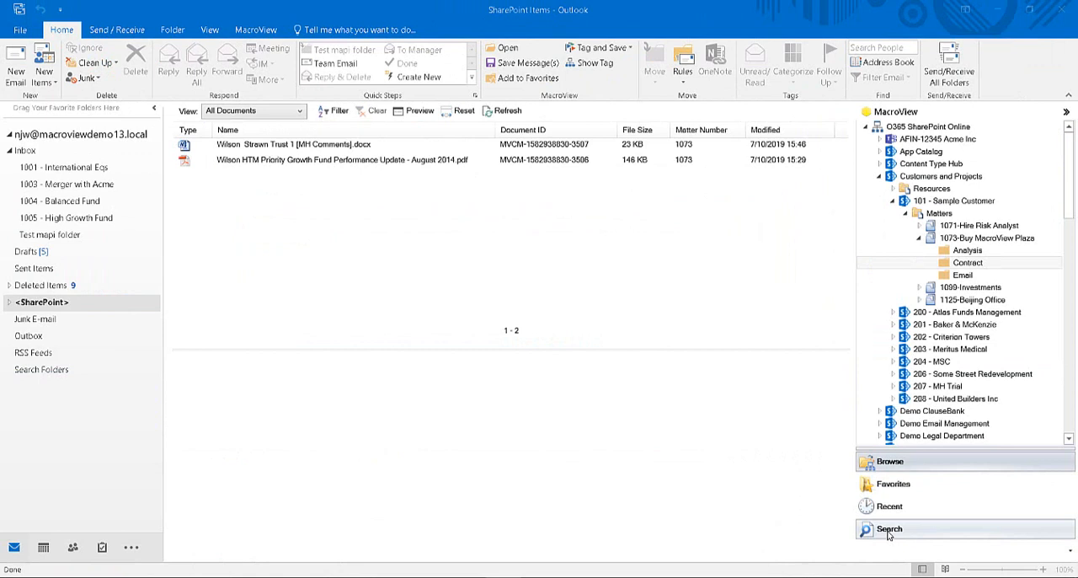
# Step: Search SharePoint emails by Received Time date range and preview a found message
pyautogui.click(889, 529)
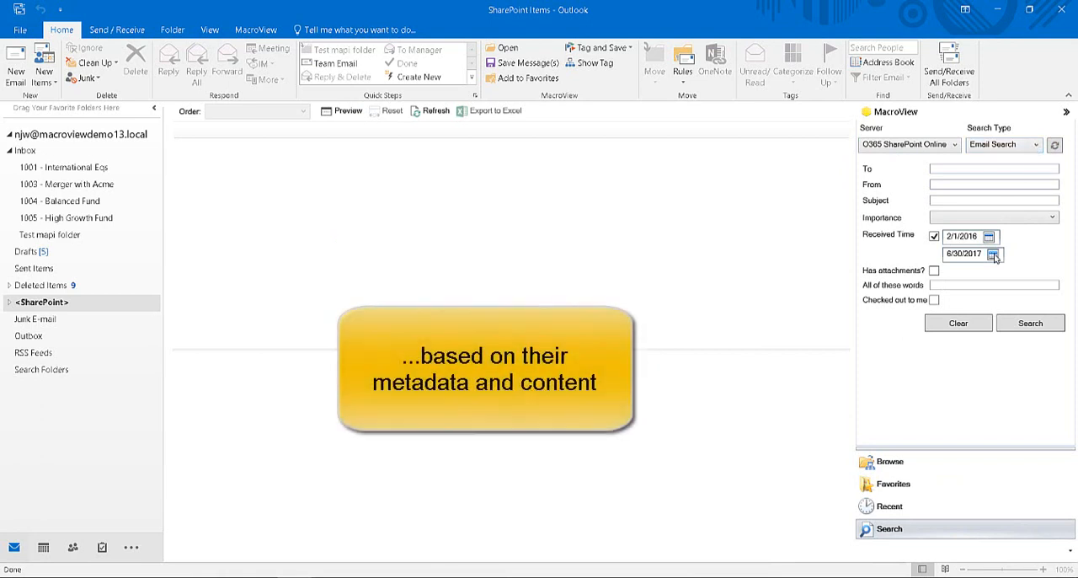
pyautogui.moveTo(902, 246)
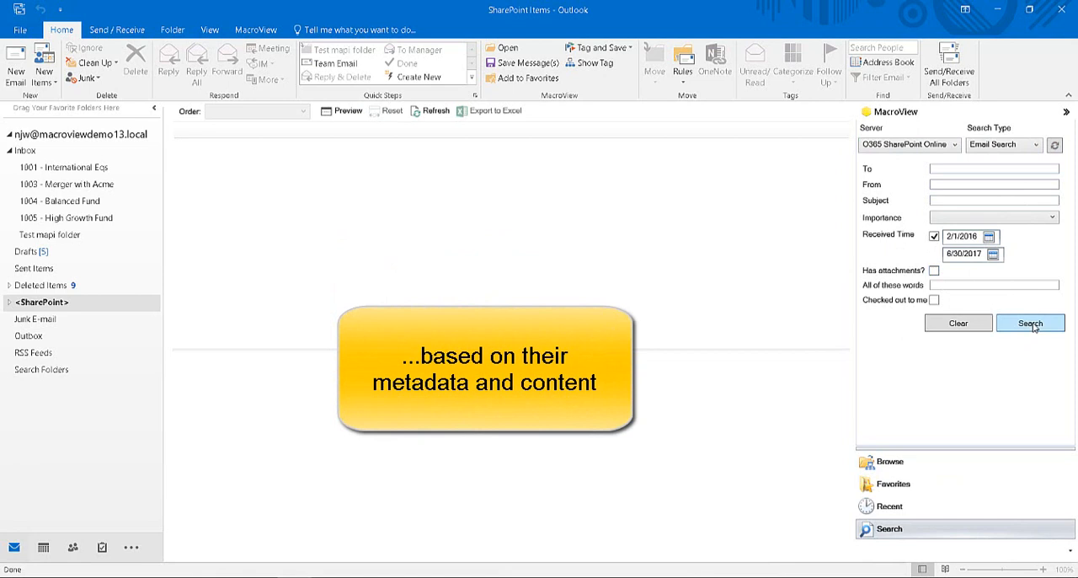
pyautogui.click(1030, 324)
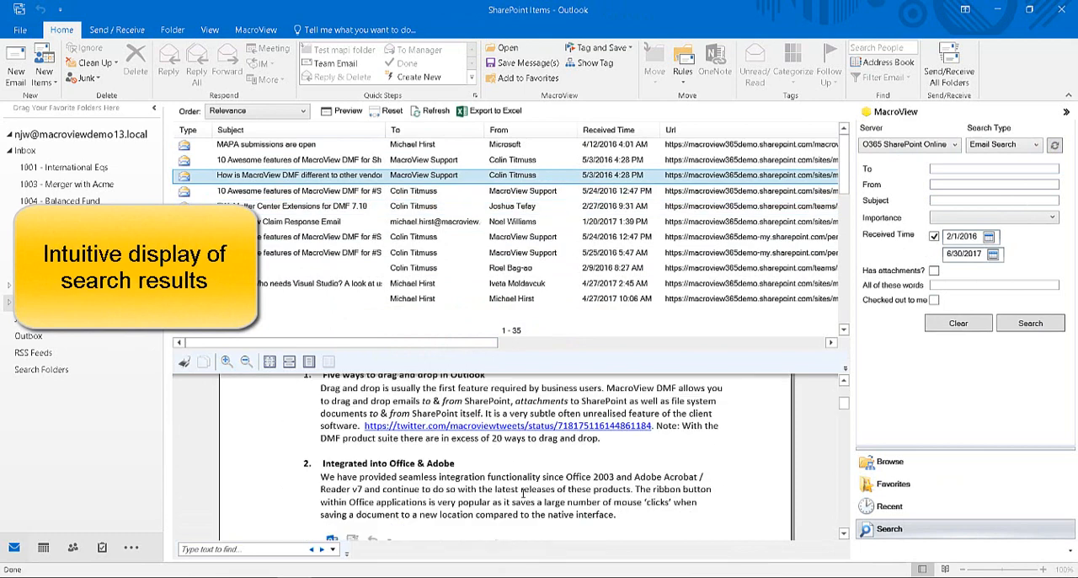
pyautogui.click(1031, 323)
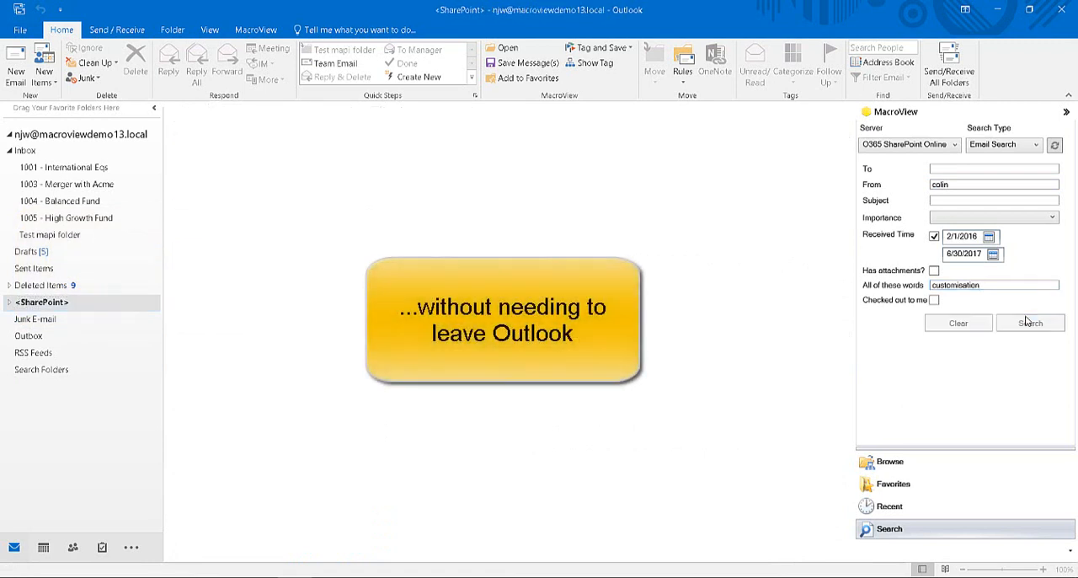
# Step: Narrow the search to the word customisation and preview the Product Coordination Meeting email
pyautogui.click(1029, 324)
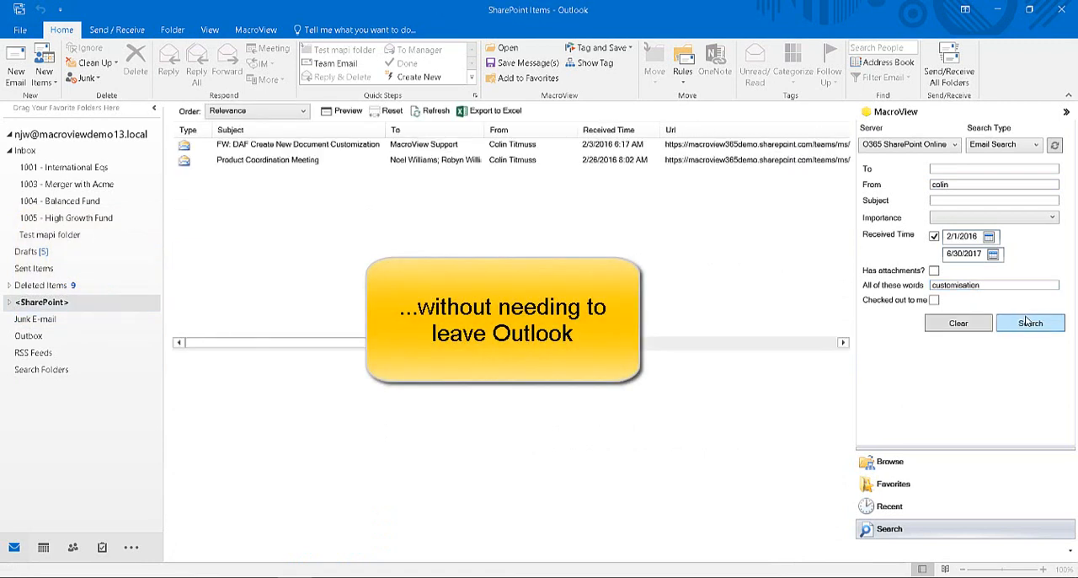
pyautogui.click(266, 160)
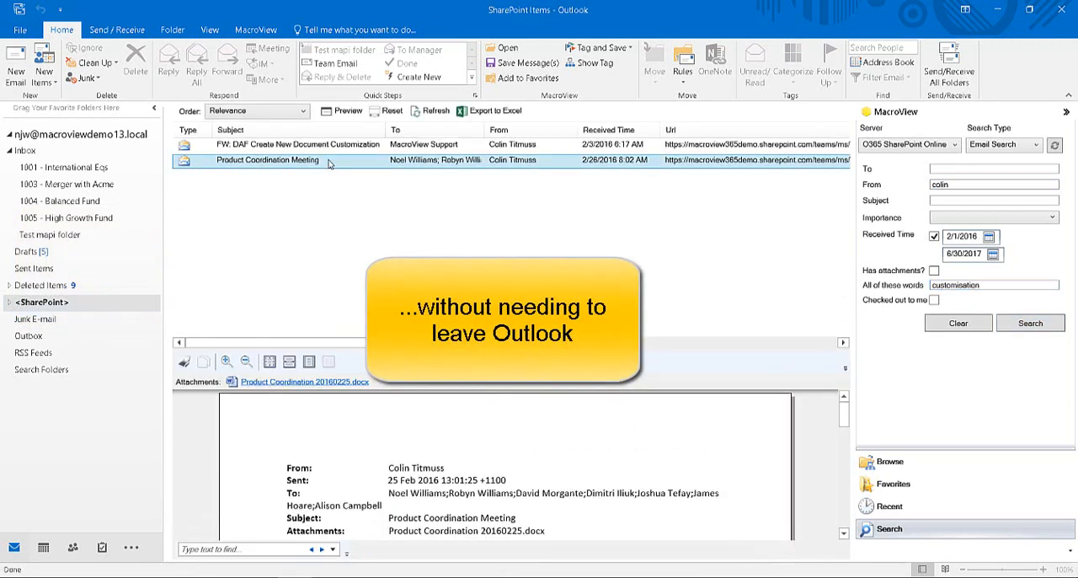